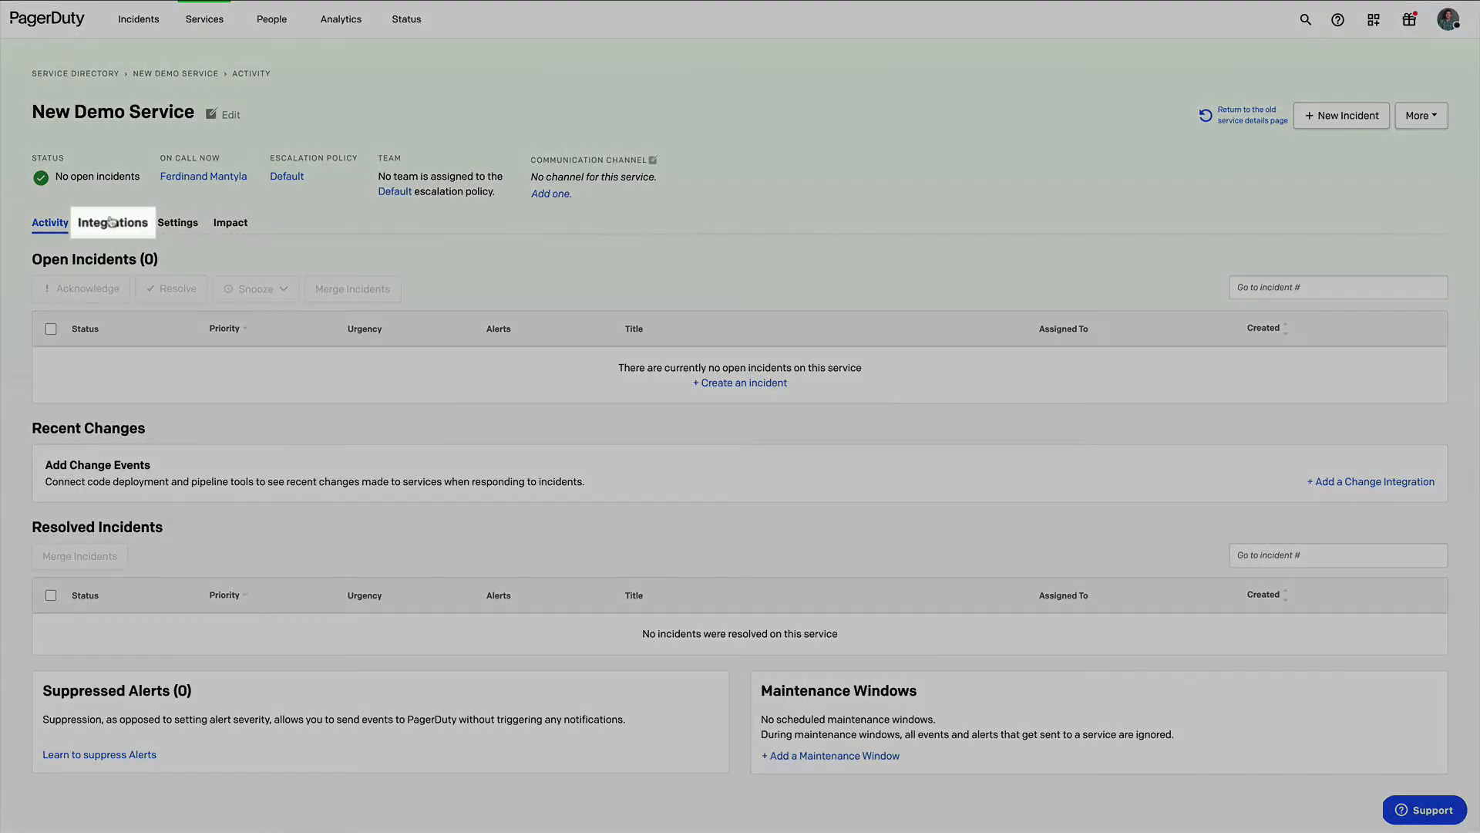
# Step: Show New Demo Service's Integrations list with its Events API v2 and Custom Change Event Transformer entries
pyautogui.click(112, 222)
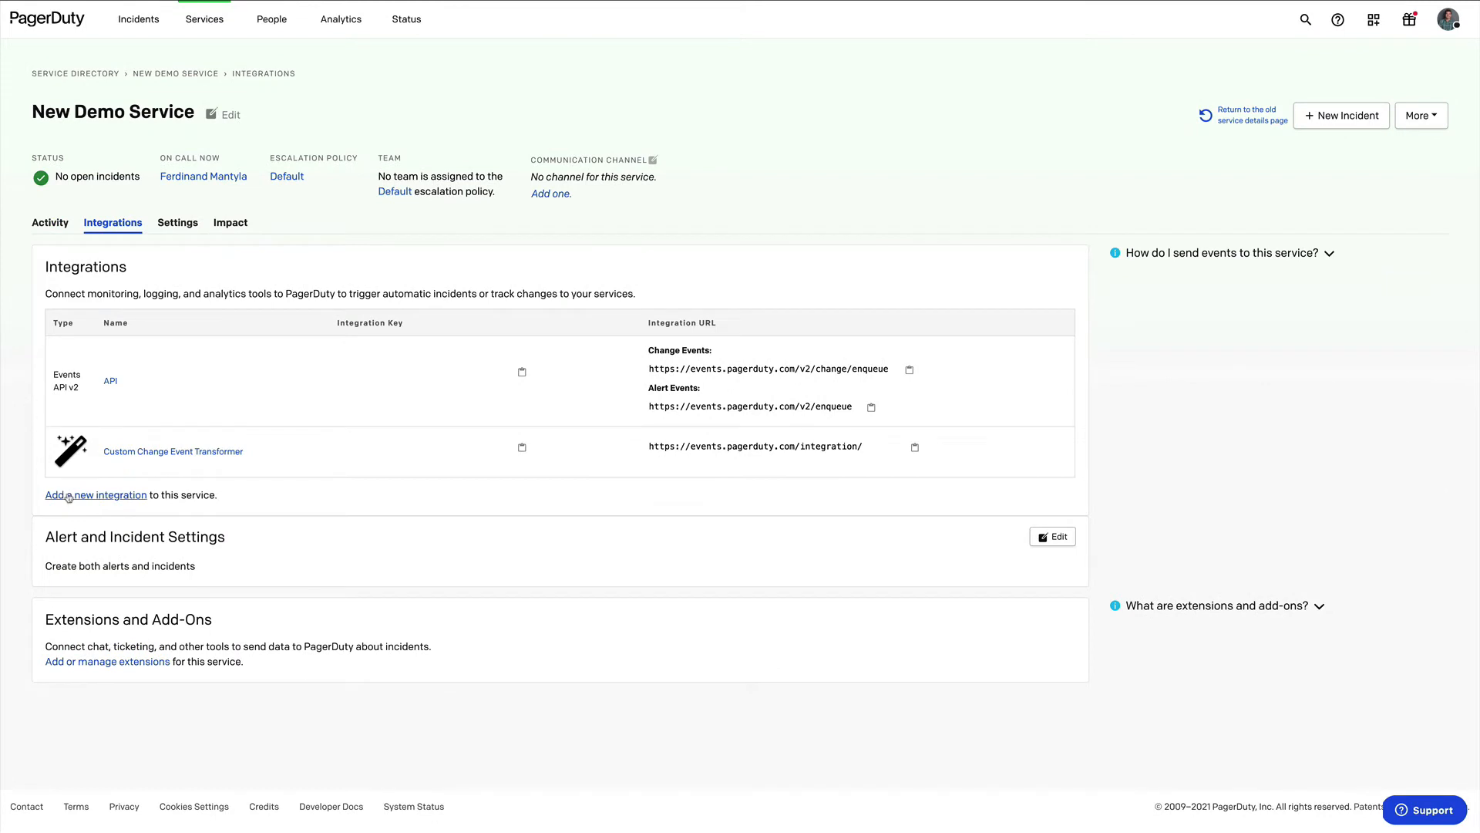
# Step: Add a Custom Change Event Transformer integration named 'My Custom CET' to New Demo Service
pyautogui.click(94, 495)
pyautogui.write('My')
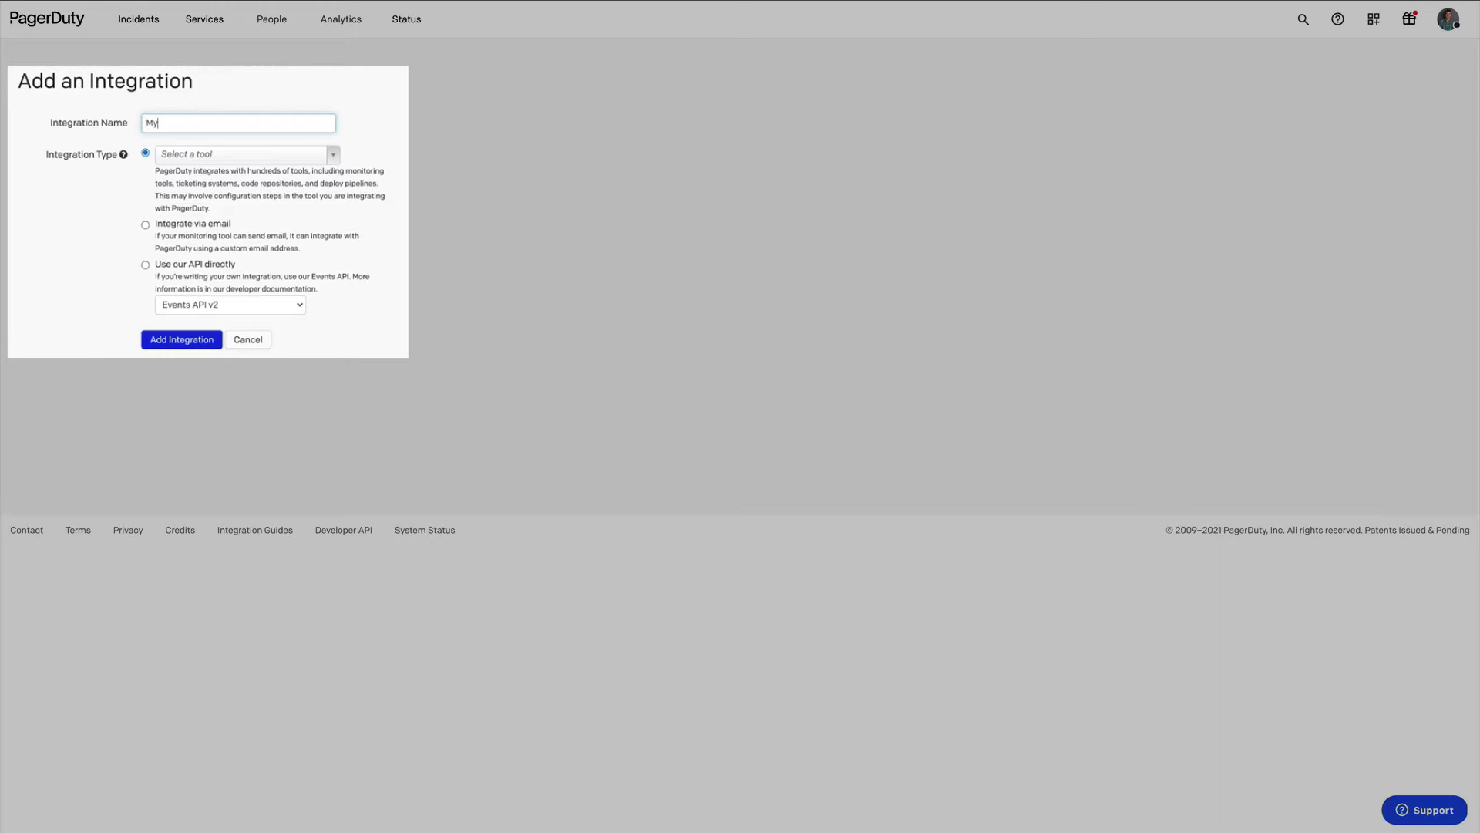
pyautogui.write('Custom C')
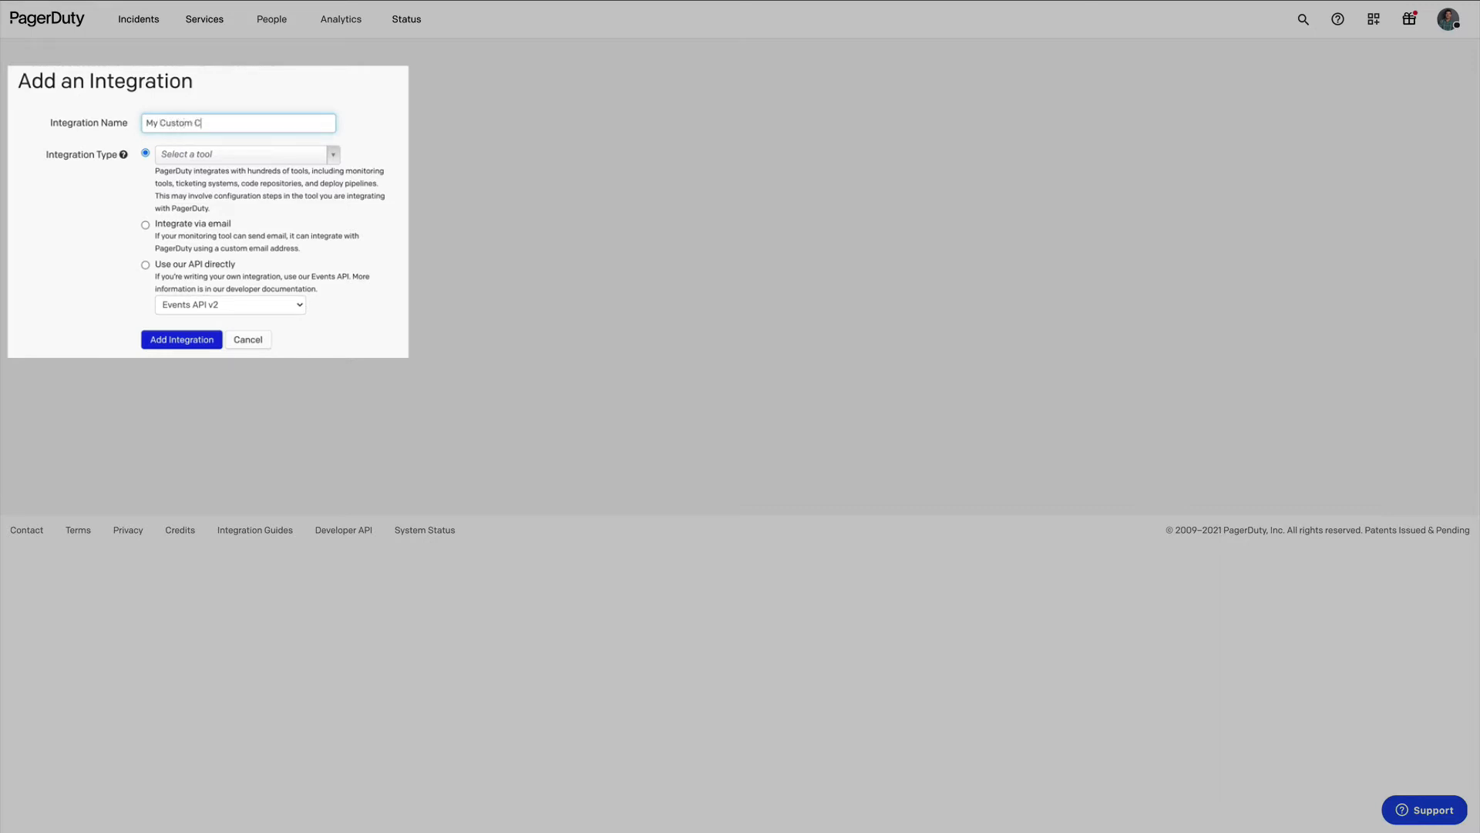
pyautogui.write('ET')
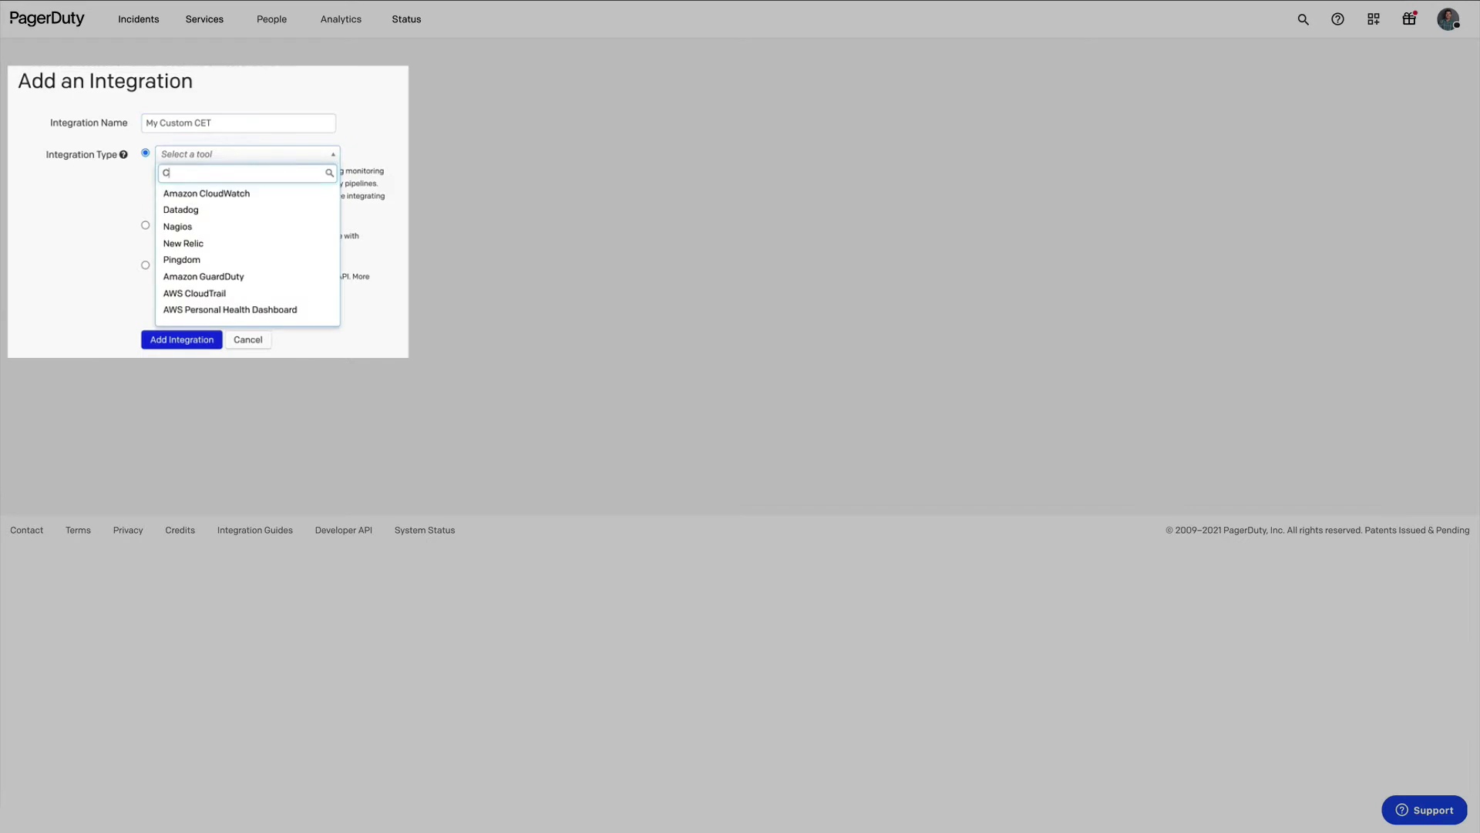
pyautogui.click(230, 157)
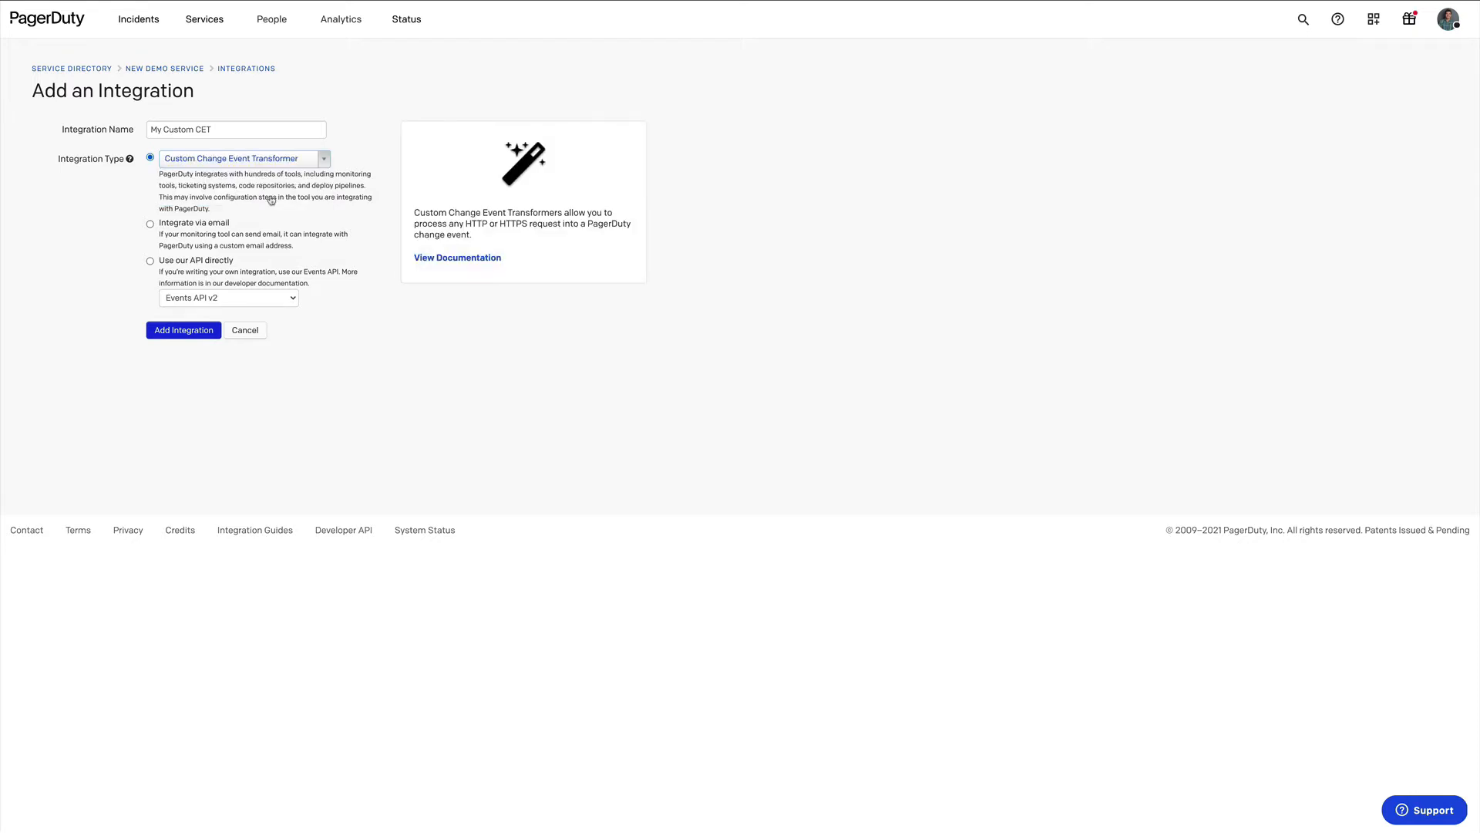
pyautogui.moveTo(147, 316)
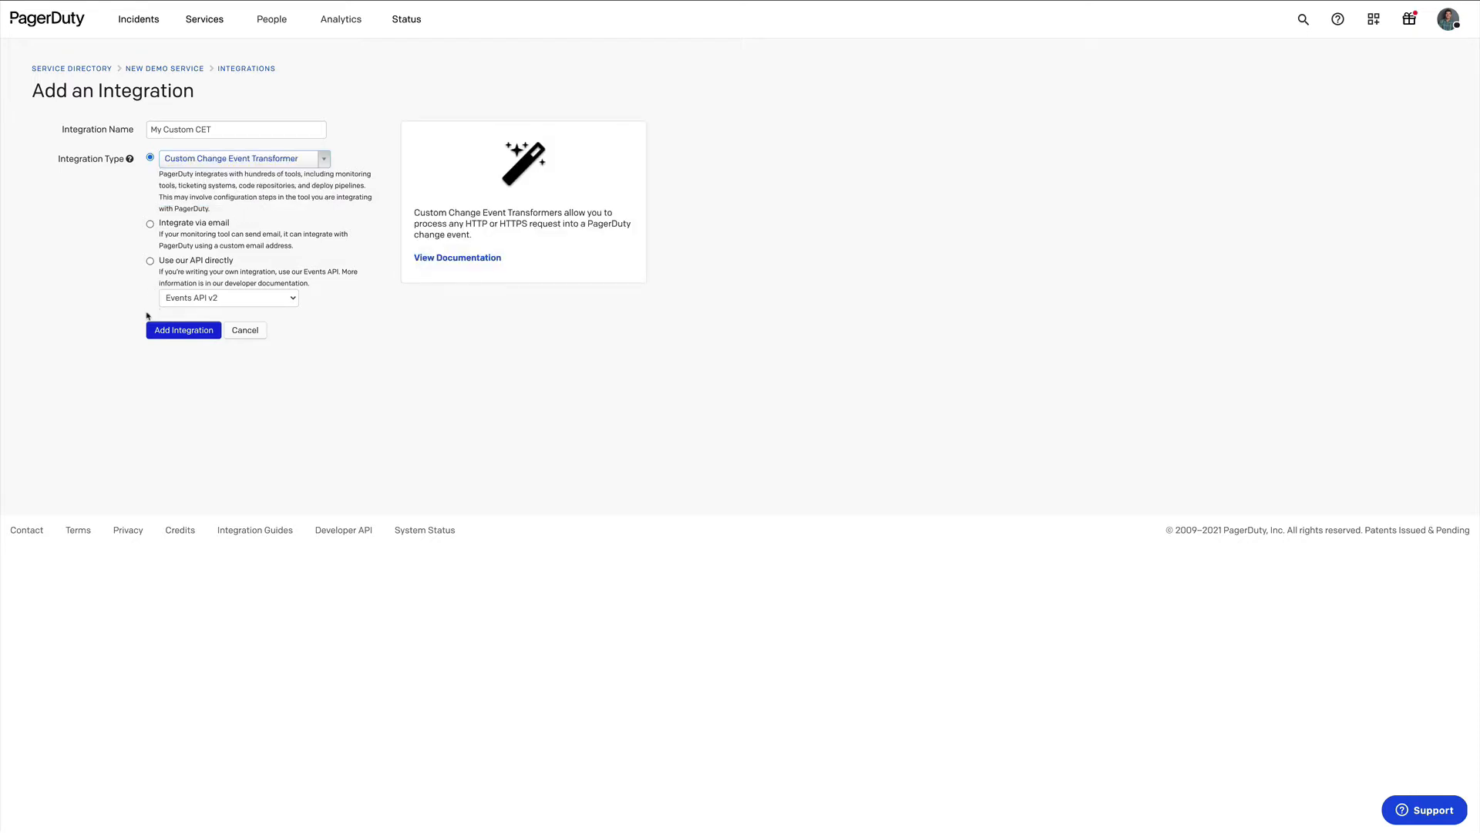
pyautogui.click(183, 330)
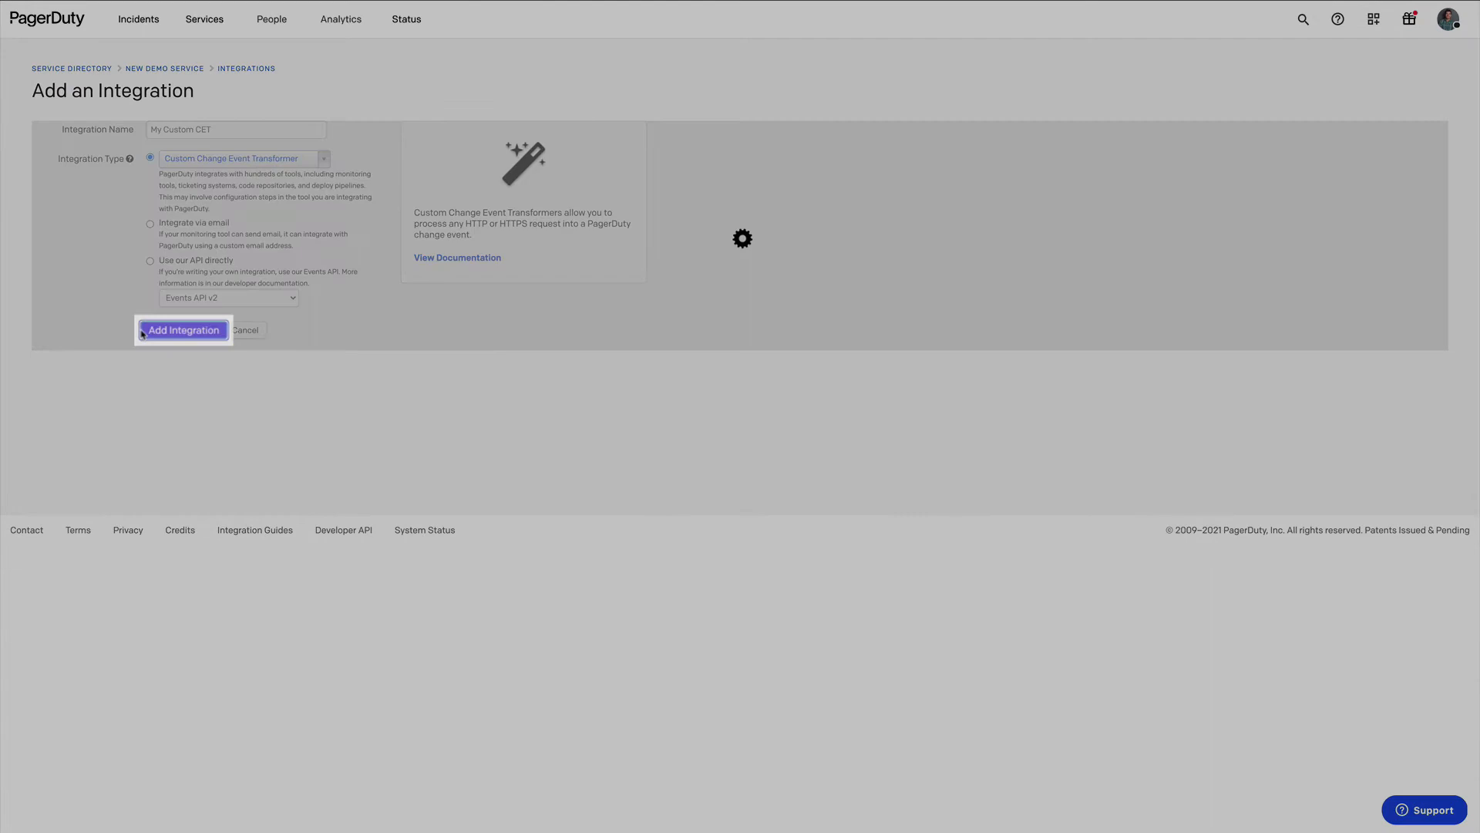
pyautogui.click(182, 330)
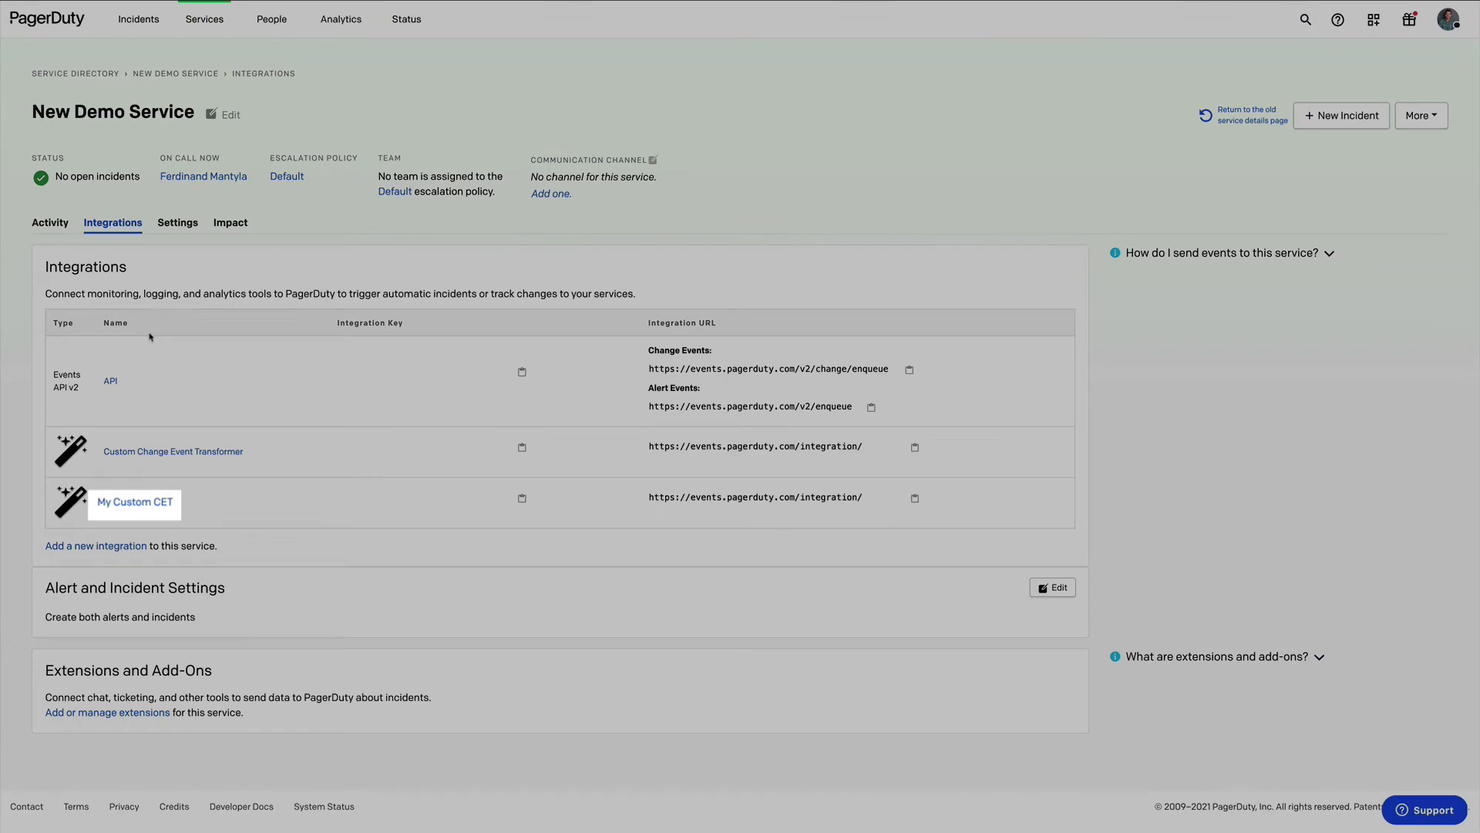
# Step: View My Custom CET's details with its integration URL and default JavaScript transformer code revealed
pyautogui.click(135, 503)
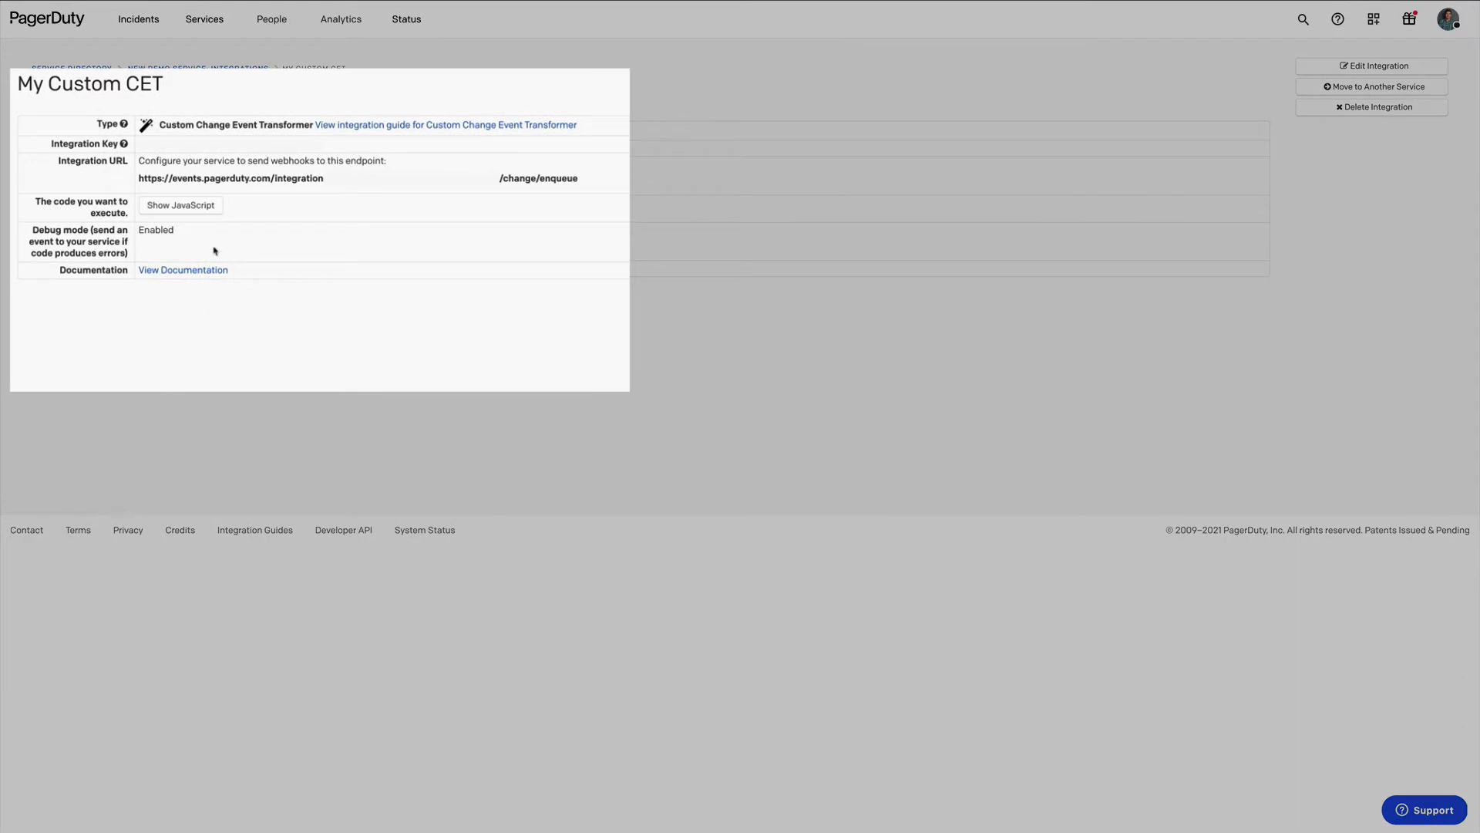
pyautogui.click(180, 205)
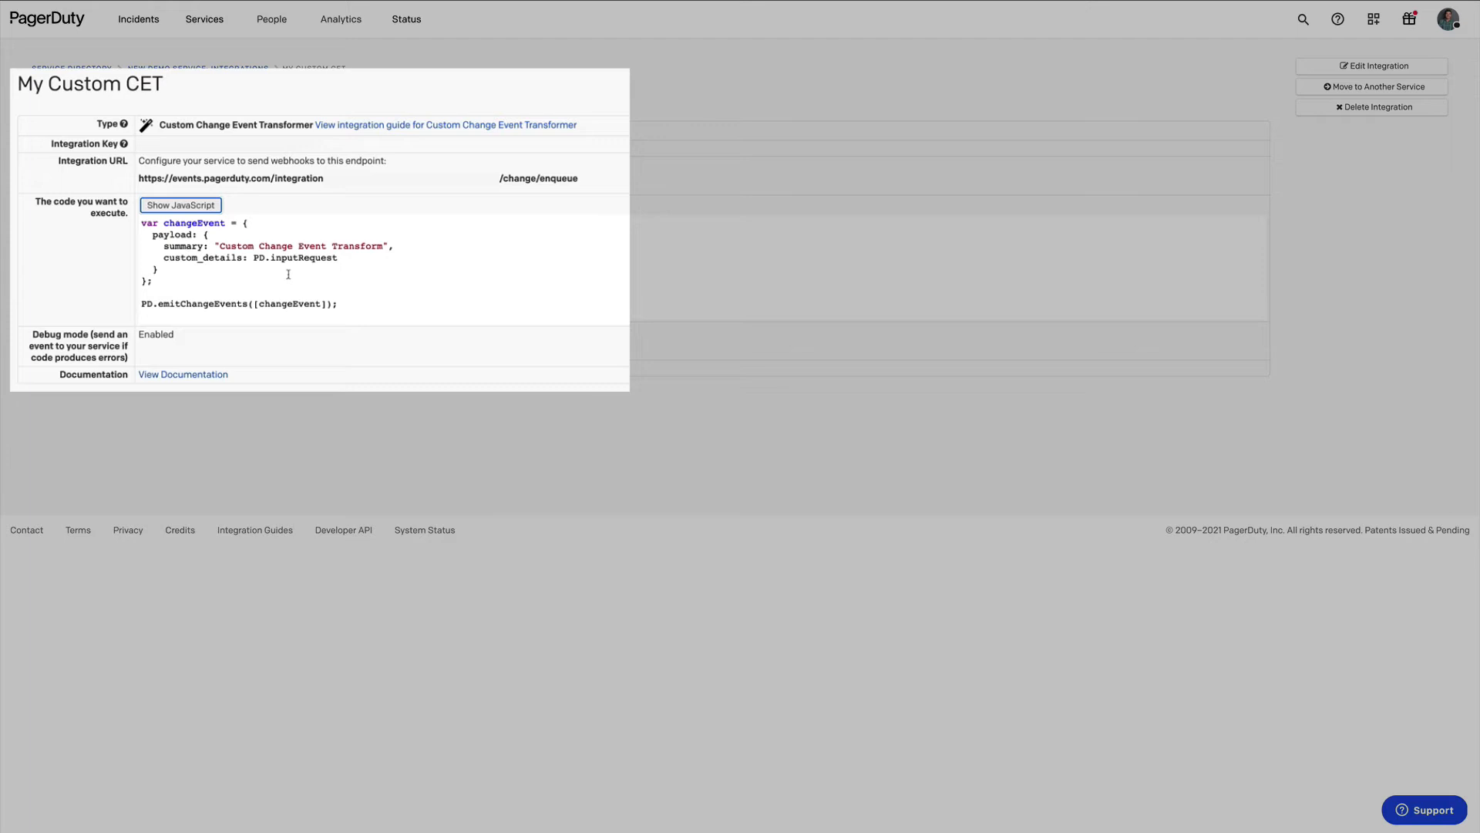
pyautogui.moveTo(146, 172)
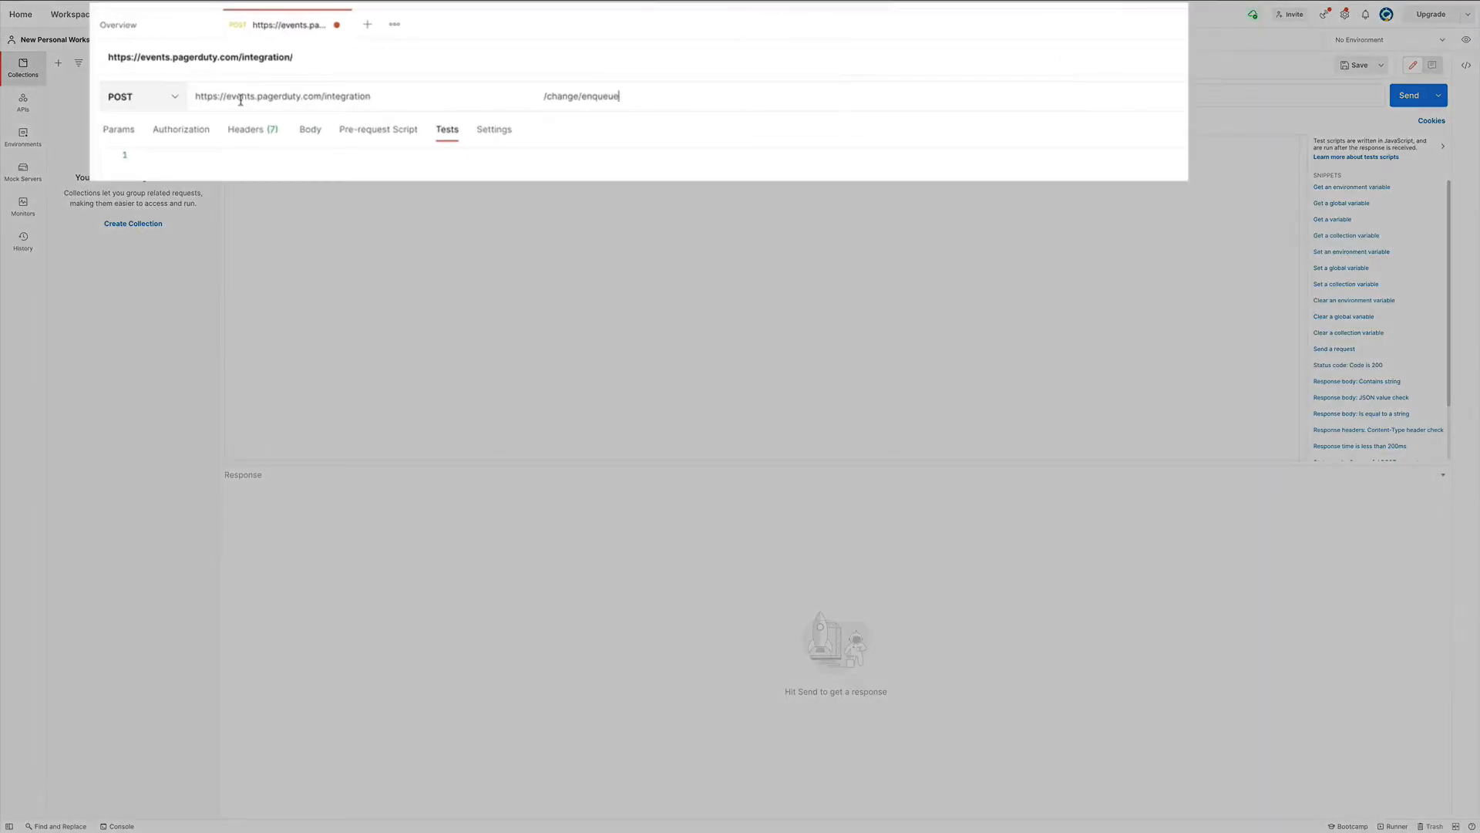
# Step: Send a POST to the CET URL with body data "yes it's working!" and title "new change event tit"
pyautogui.write('{"data"}')
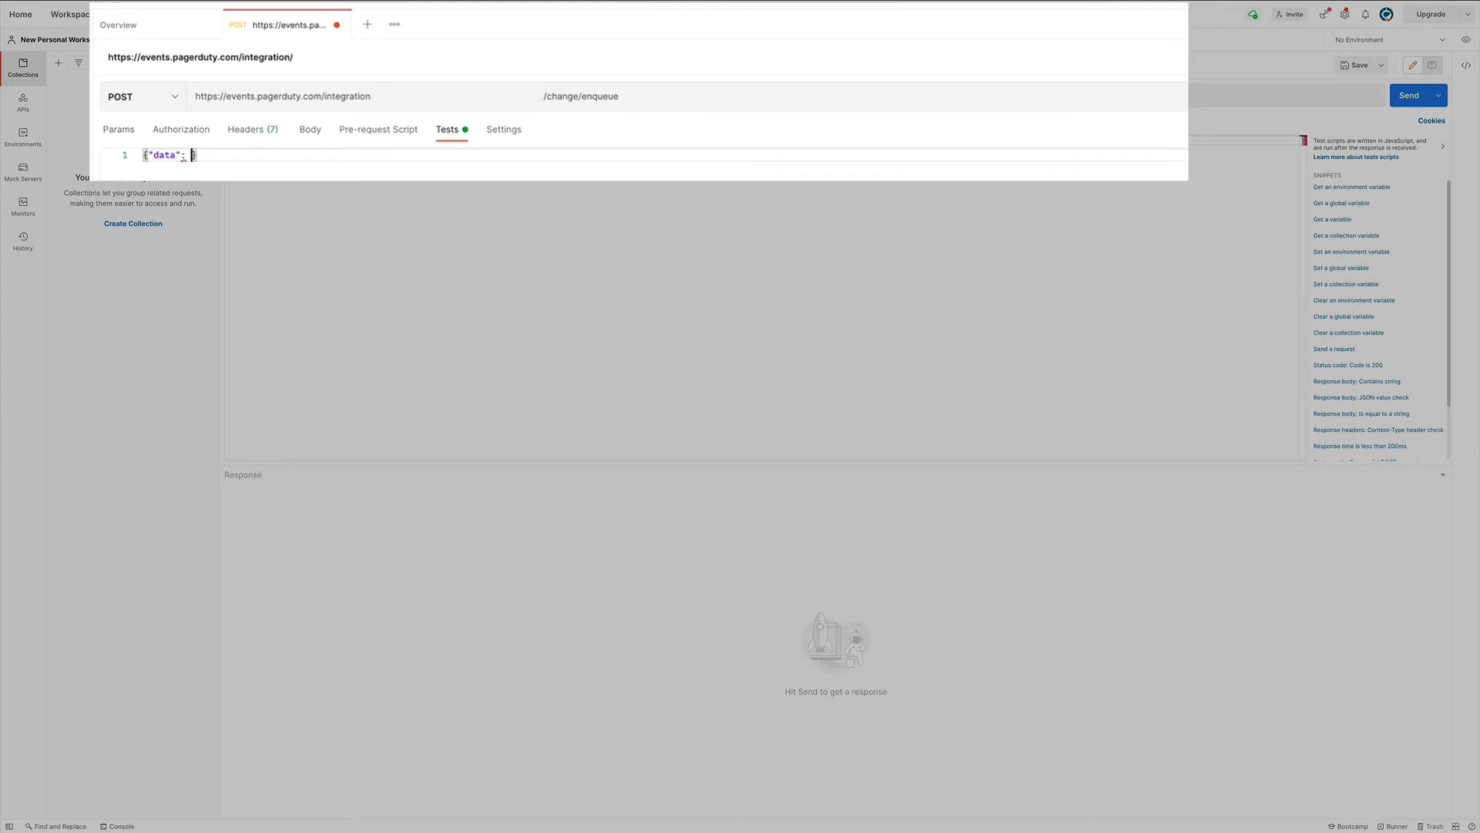
pyautogui.write('"yes it\'s working!"')
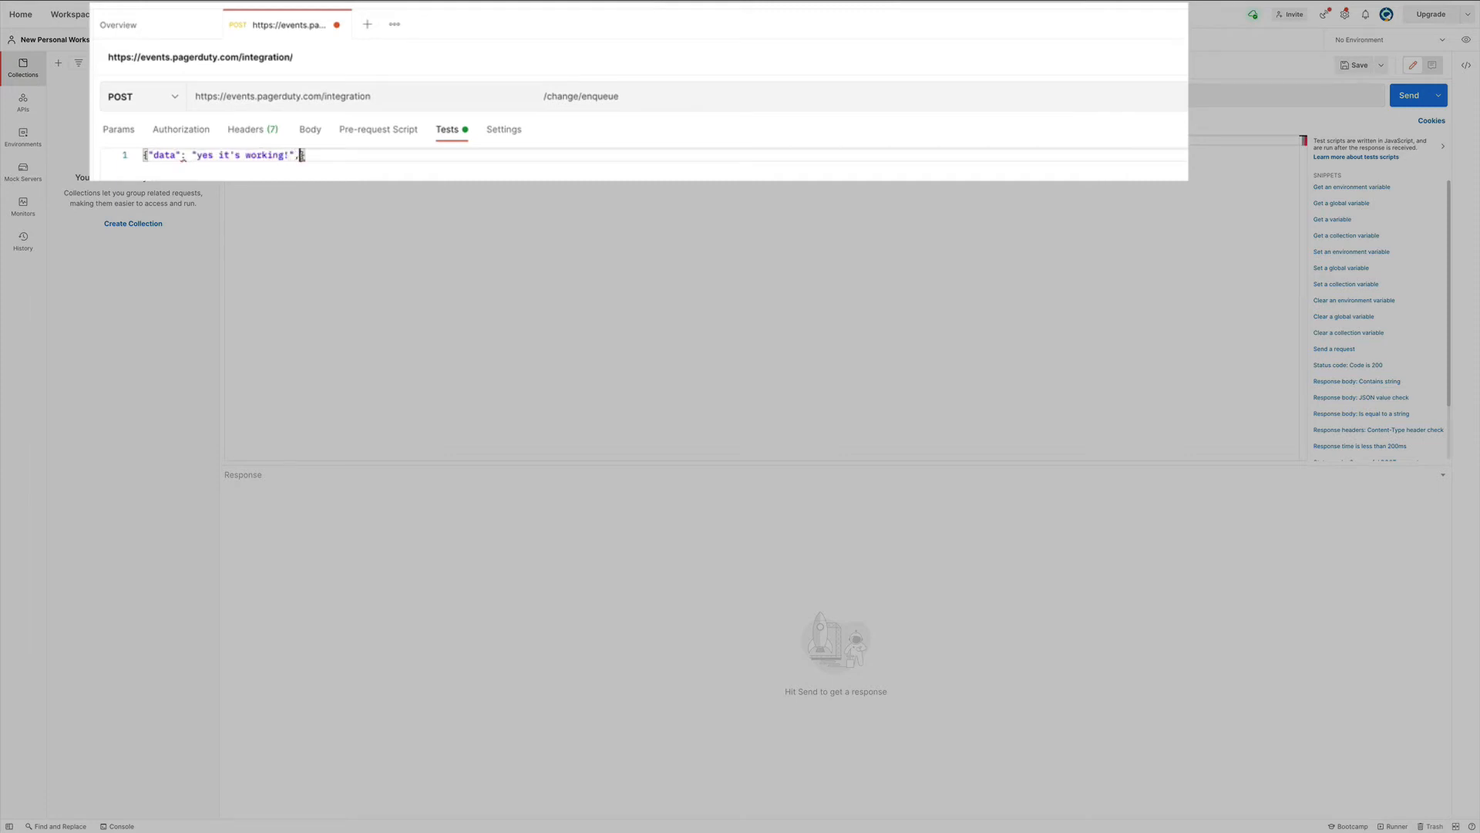
pyautogui.write(', "title": "new change event title')
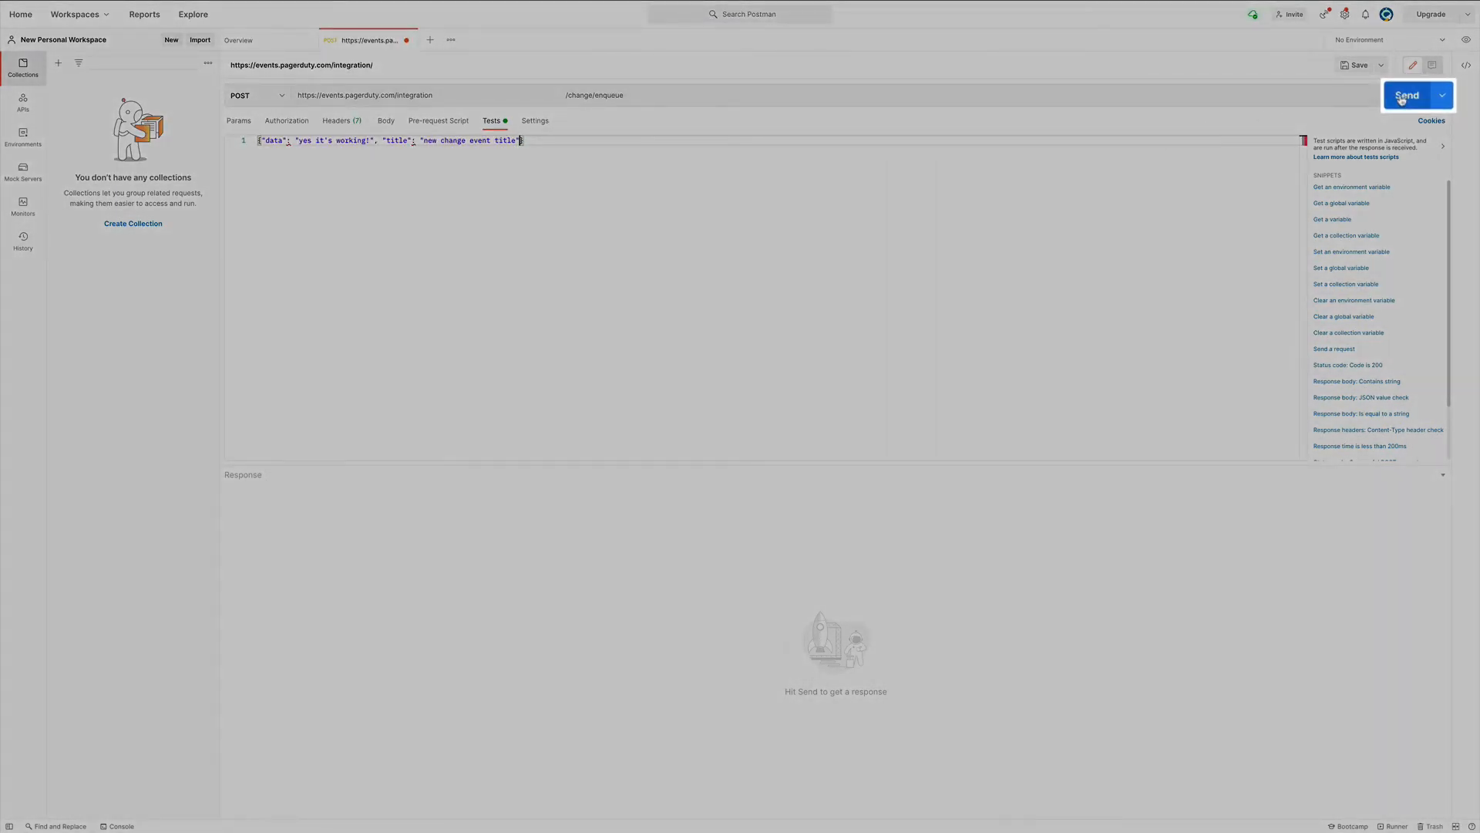
pyautogui.click(1408, 94)
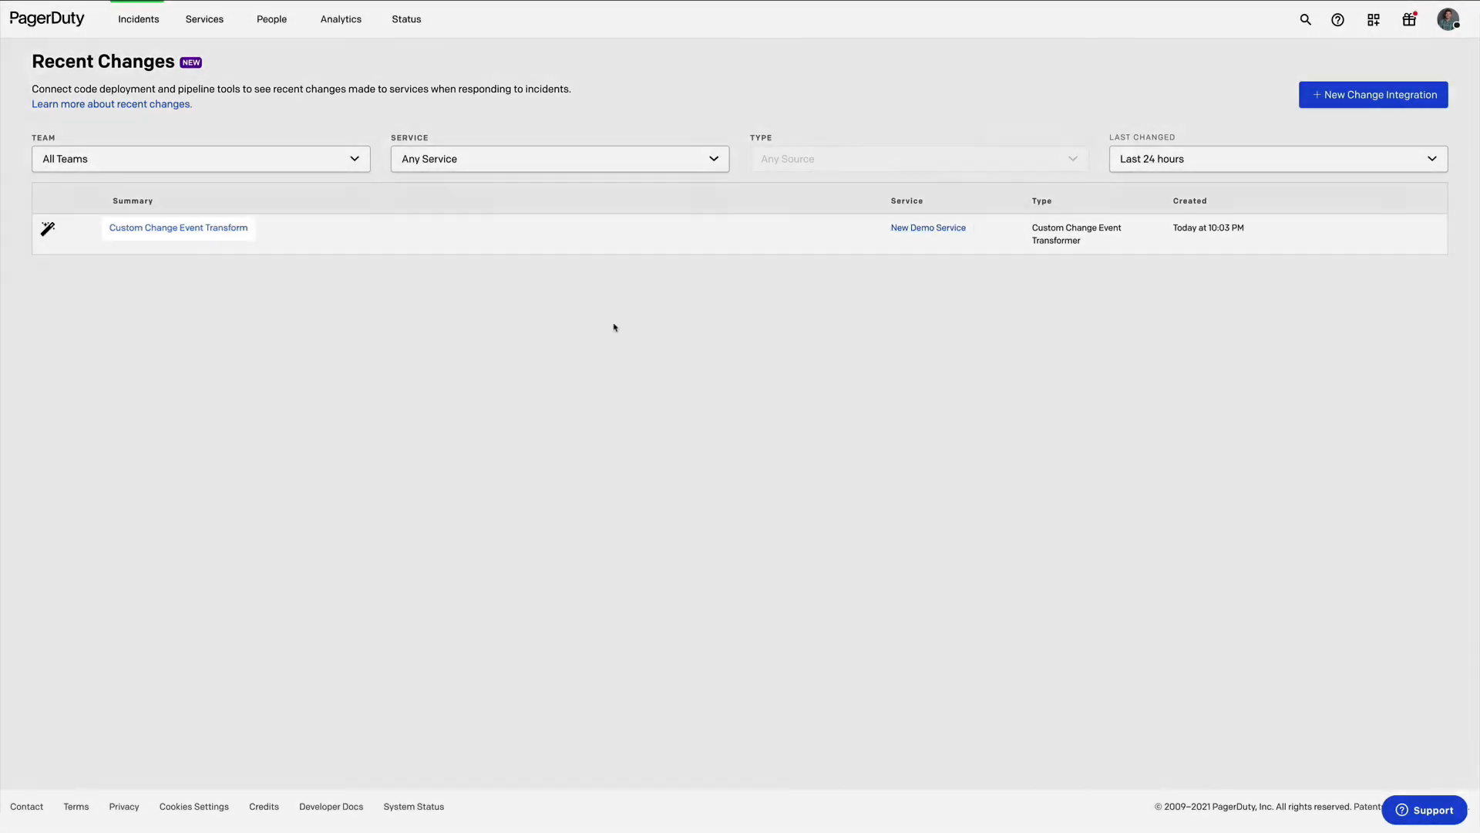
# Step: View the Custom Change Event Transform change details showing the sent data and title in its body
pyautogui.click(177, 228)
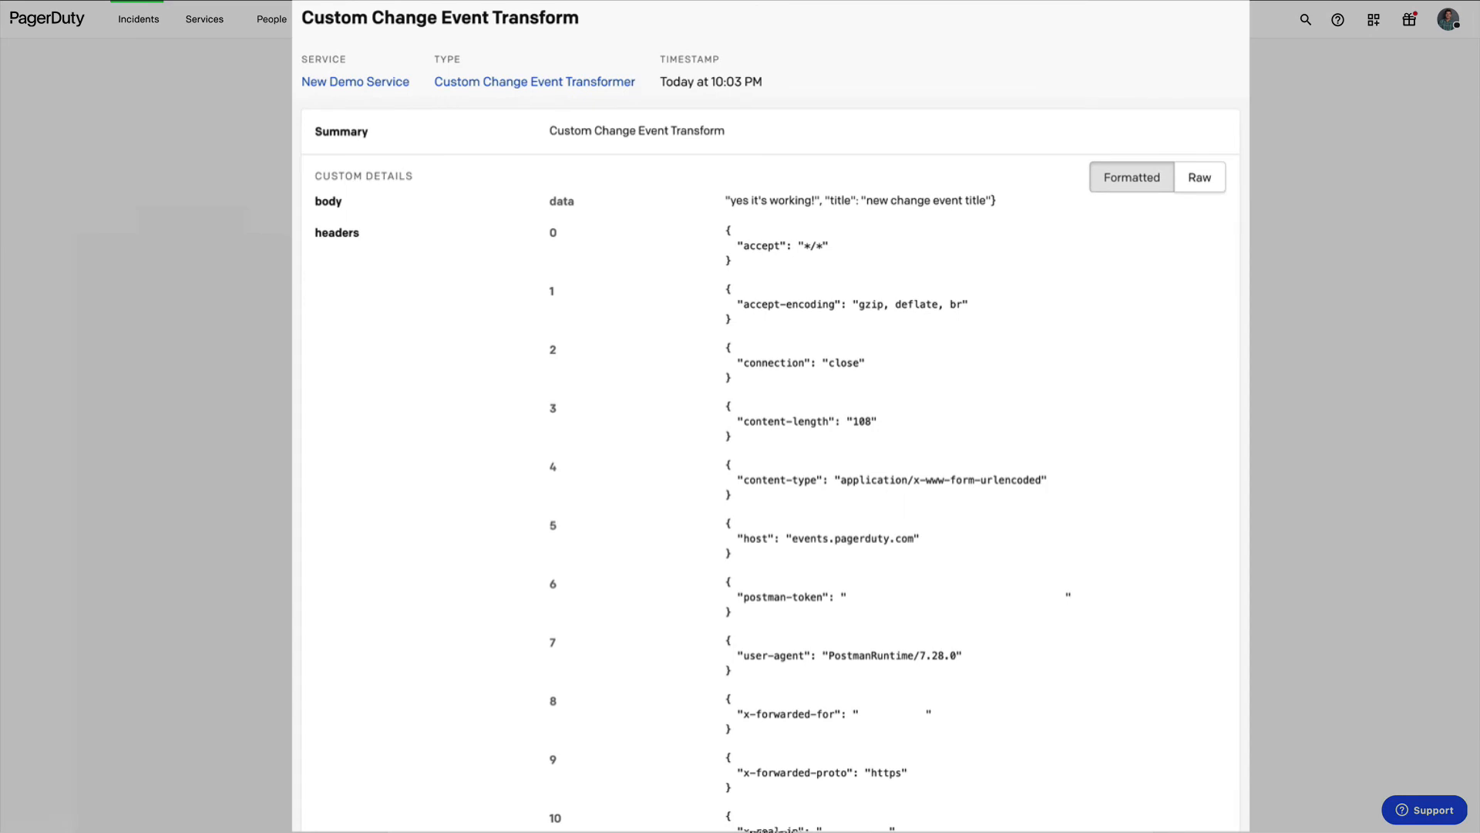
pyautogui.moveTo(784, 463)
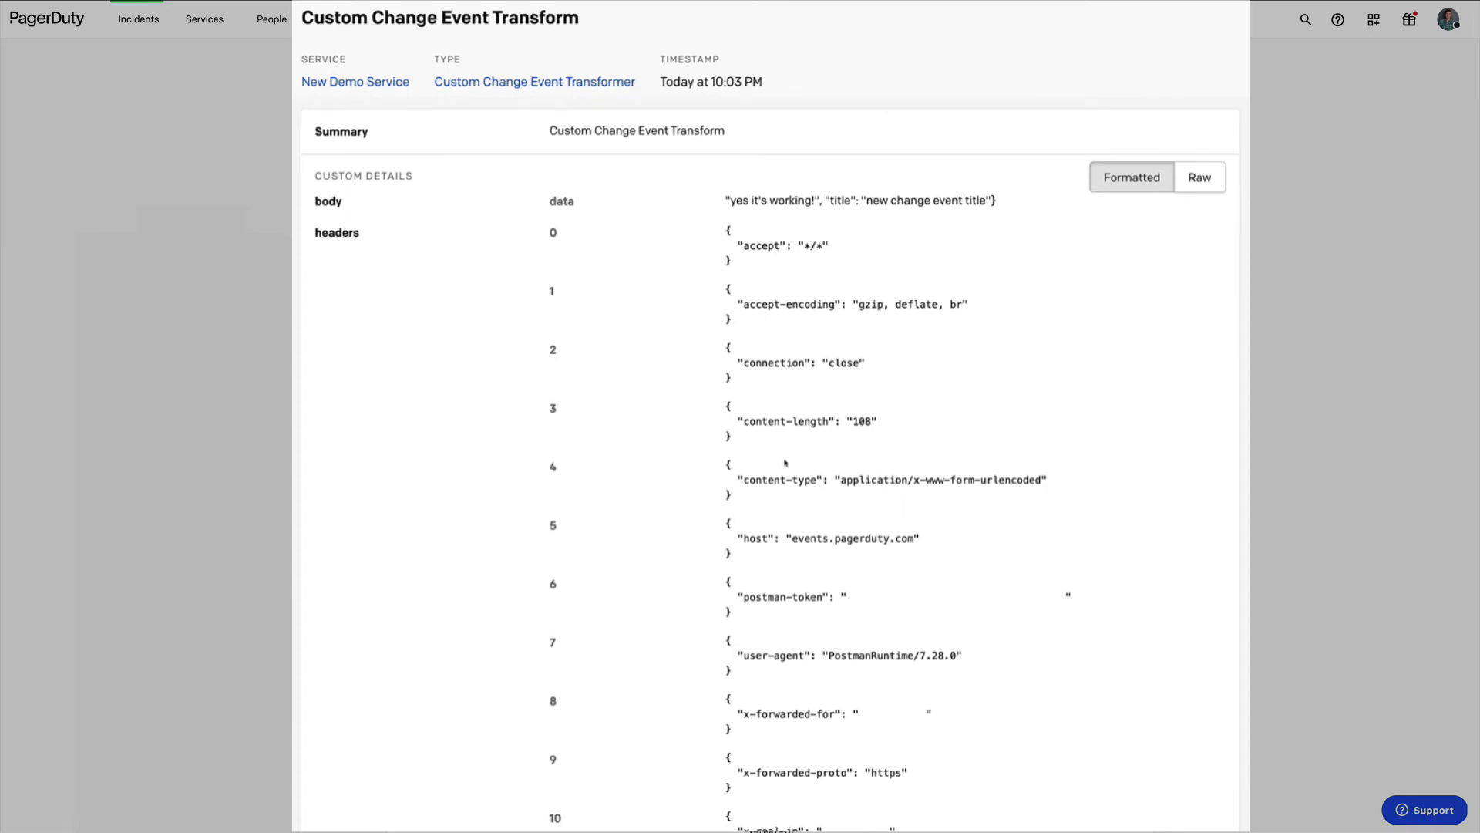
pyautogui.moveTo(841, 404)
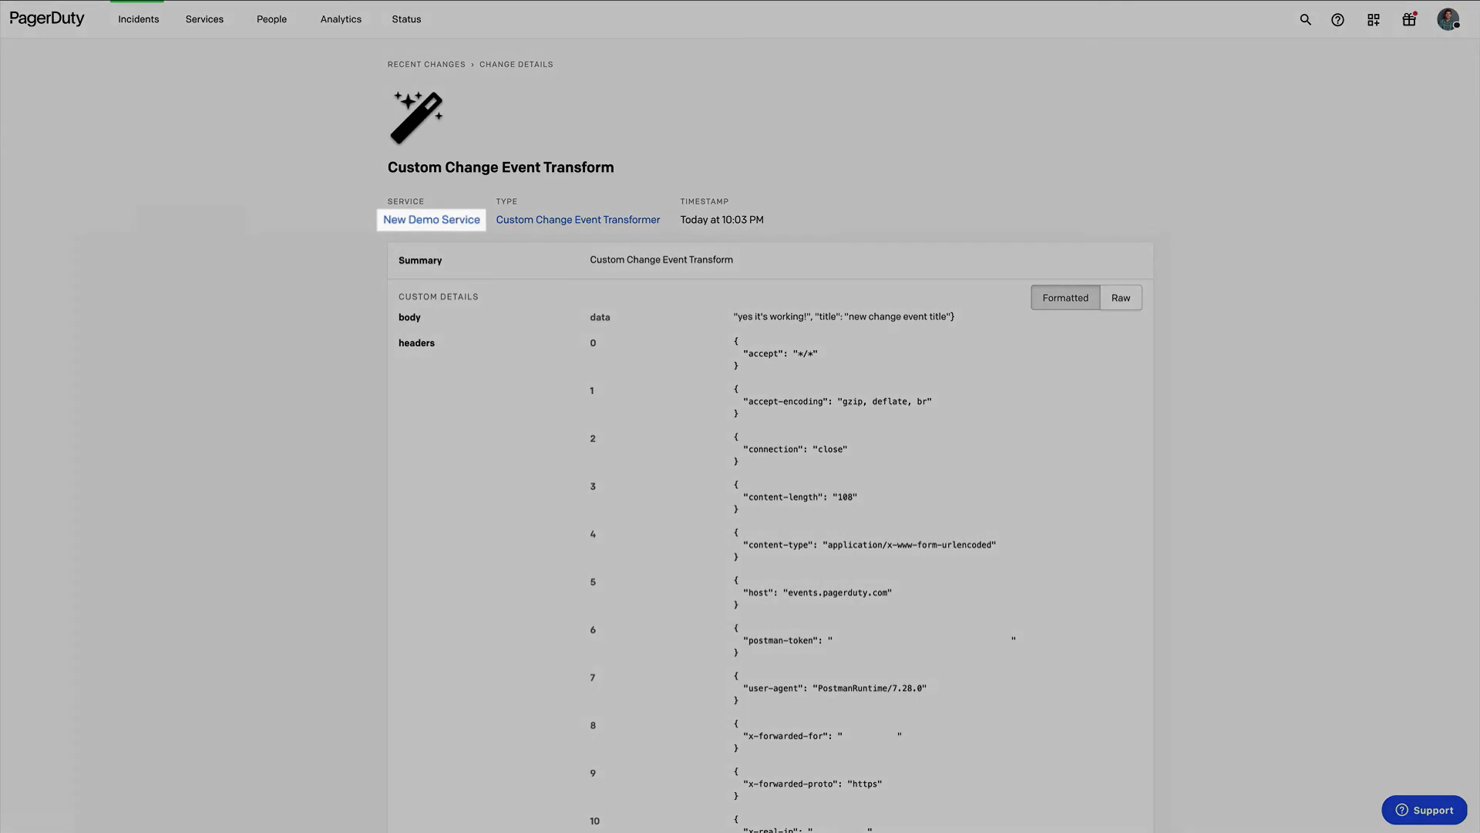
pyautogui.moveTo(431, 219)
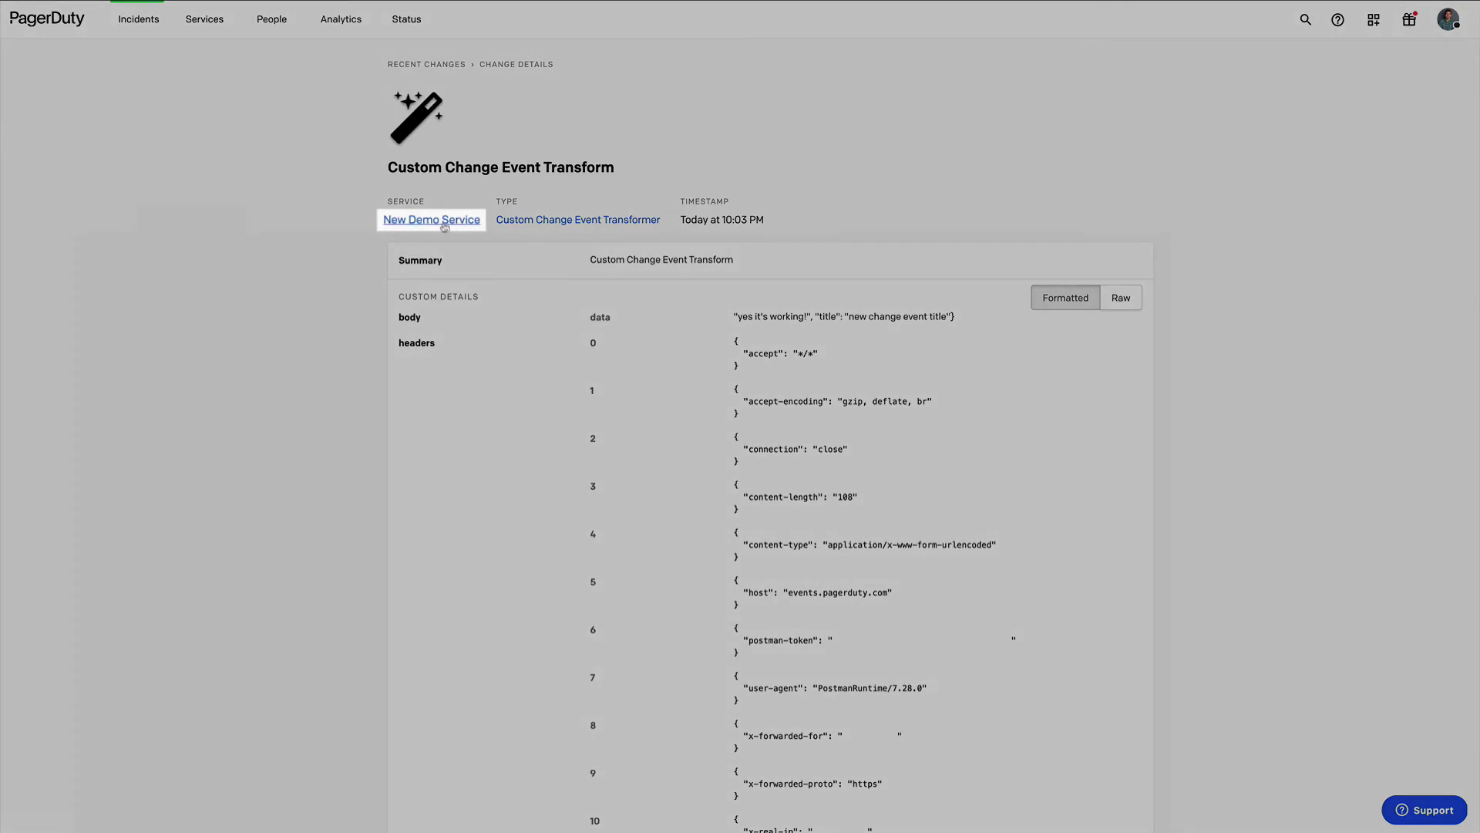
# Step: Return to New Demo Service's integrations and review My Custom CET's JavaScript transformer code again
pyautogui.click(431, 219)
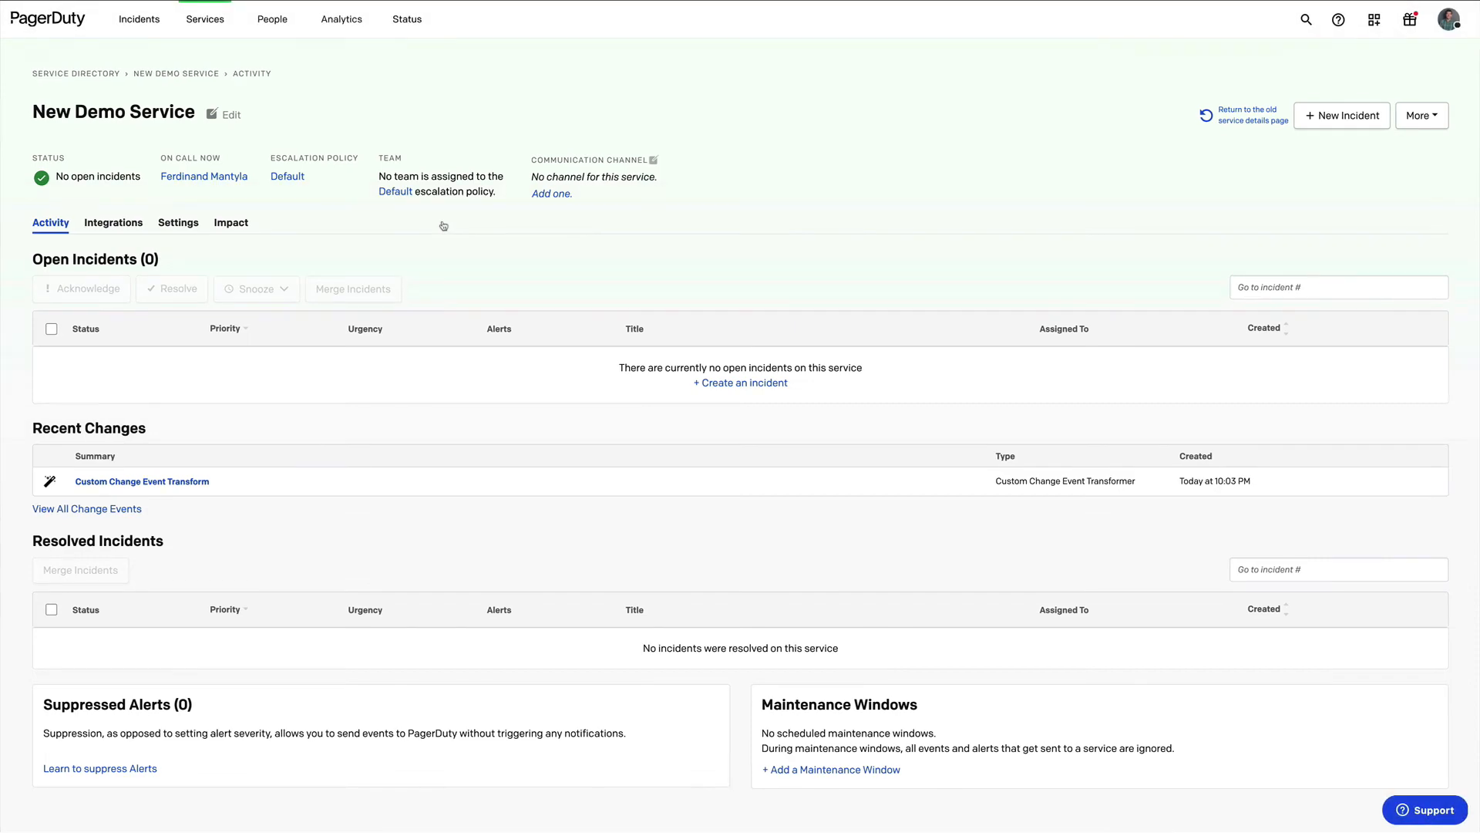
pyautogui.click(112, 222)
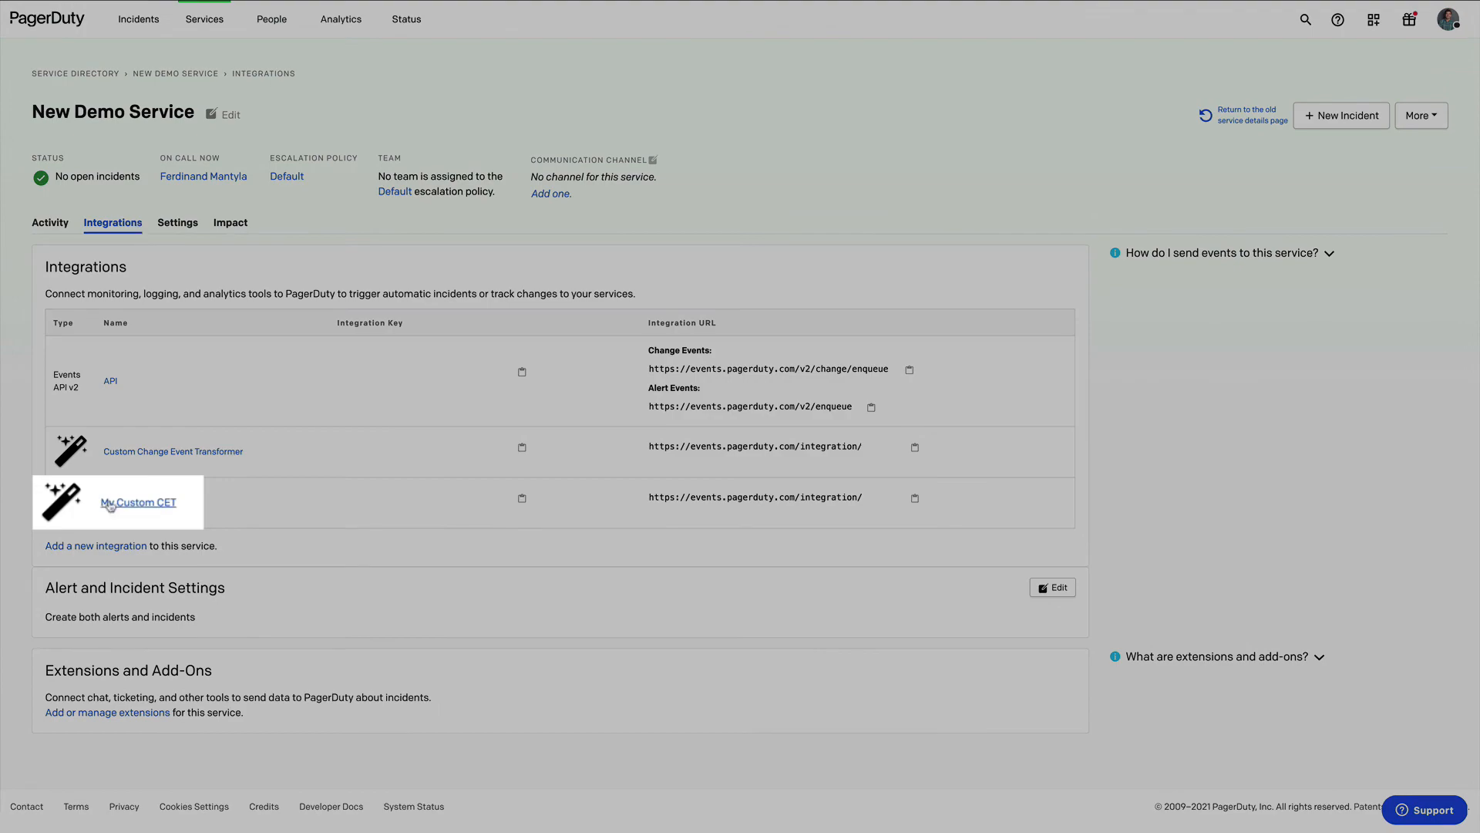
pyautogui.click(139, 501)
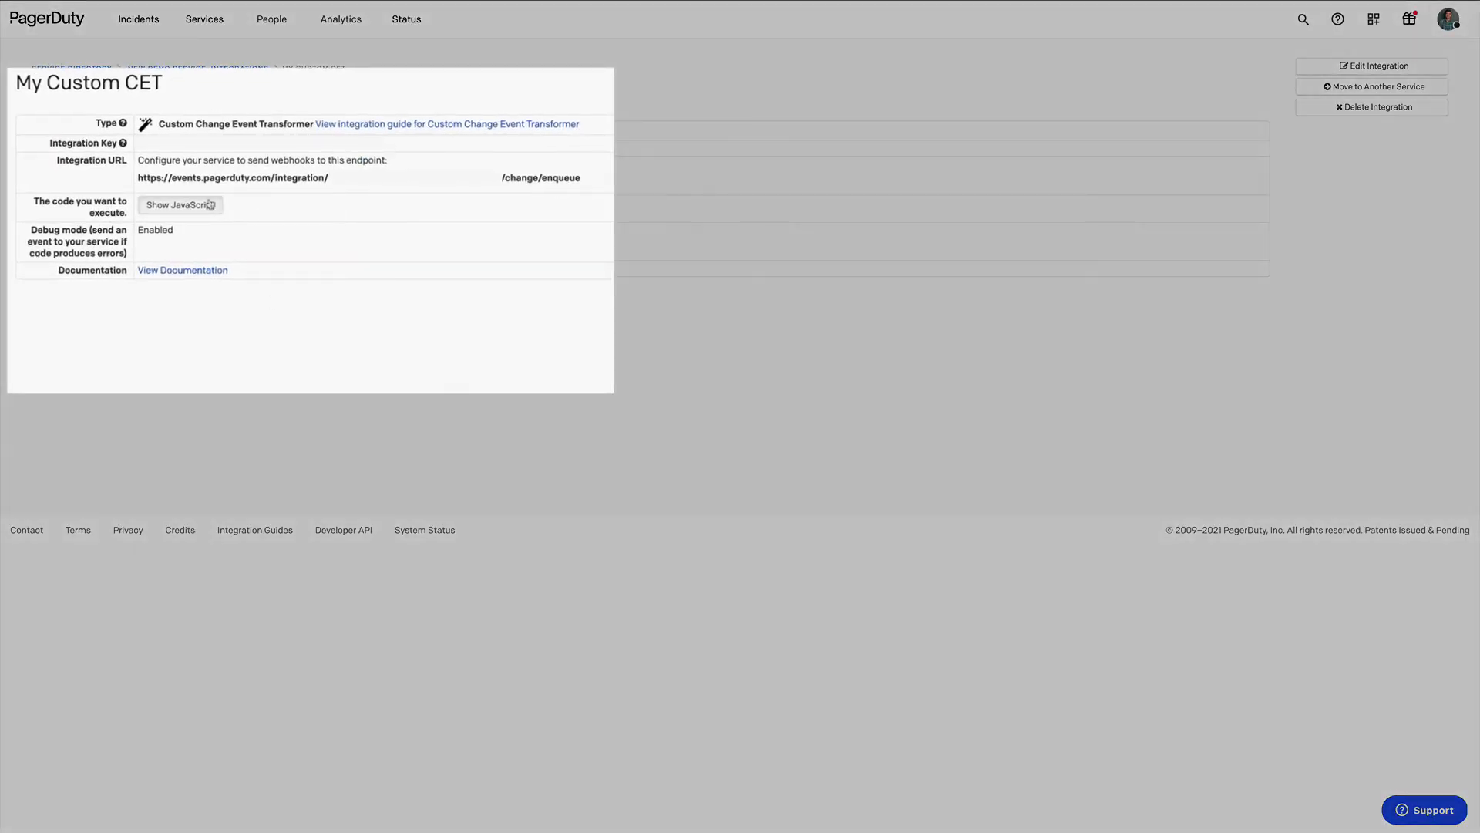
pyautogui.click(179, 206)
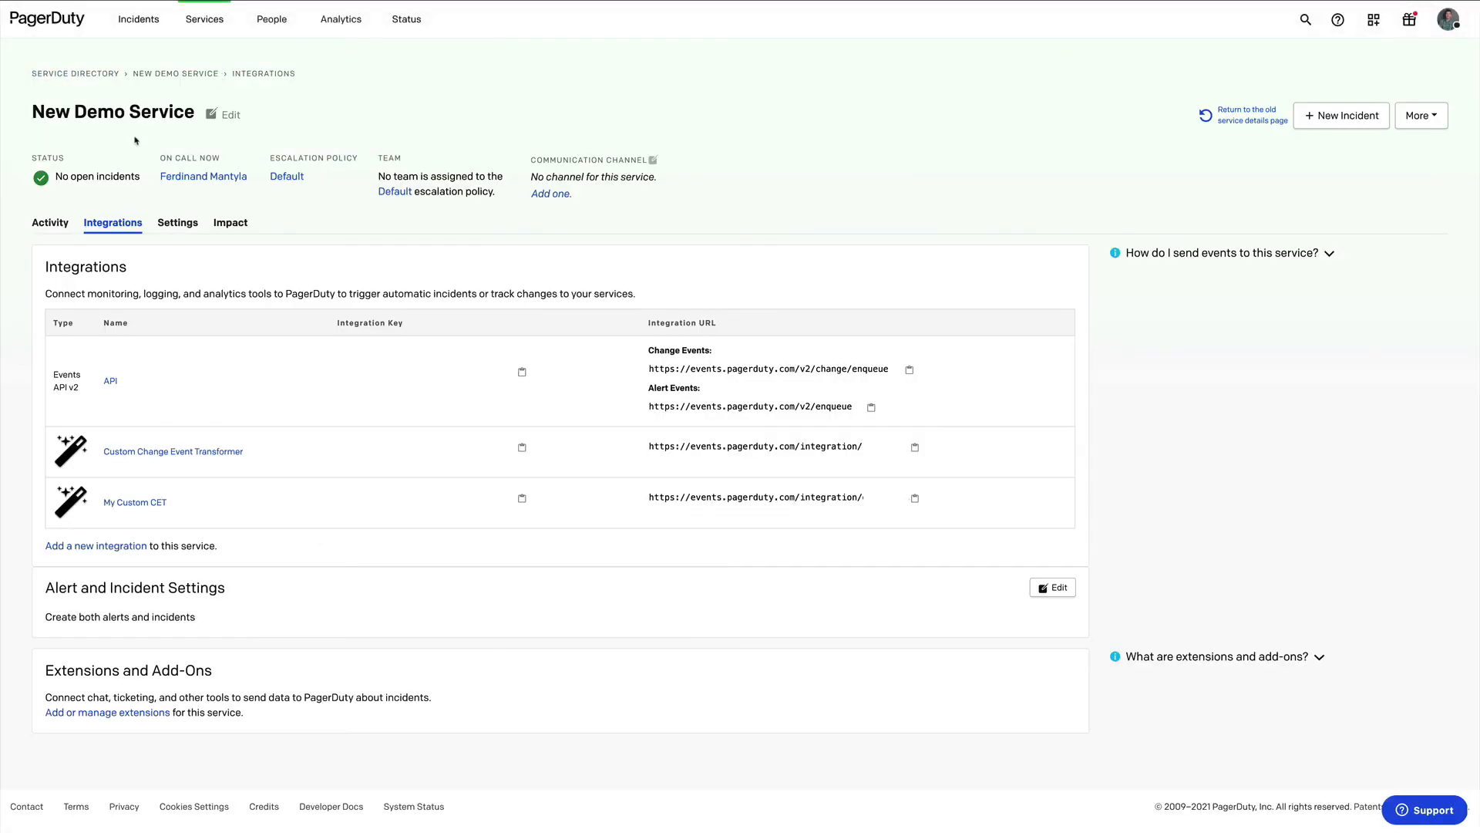
# Step: Show New Demo Service's Activity page with the Custom Change Event Transform under Recent Changes
pyautogui.click(49, 222)
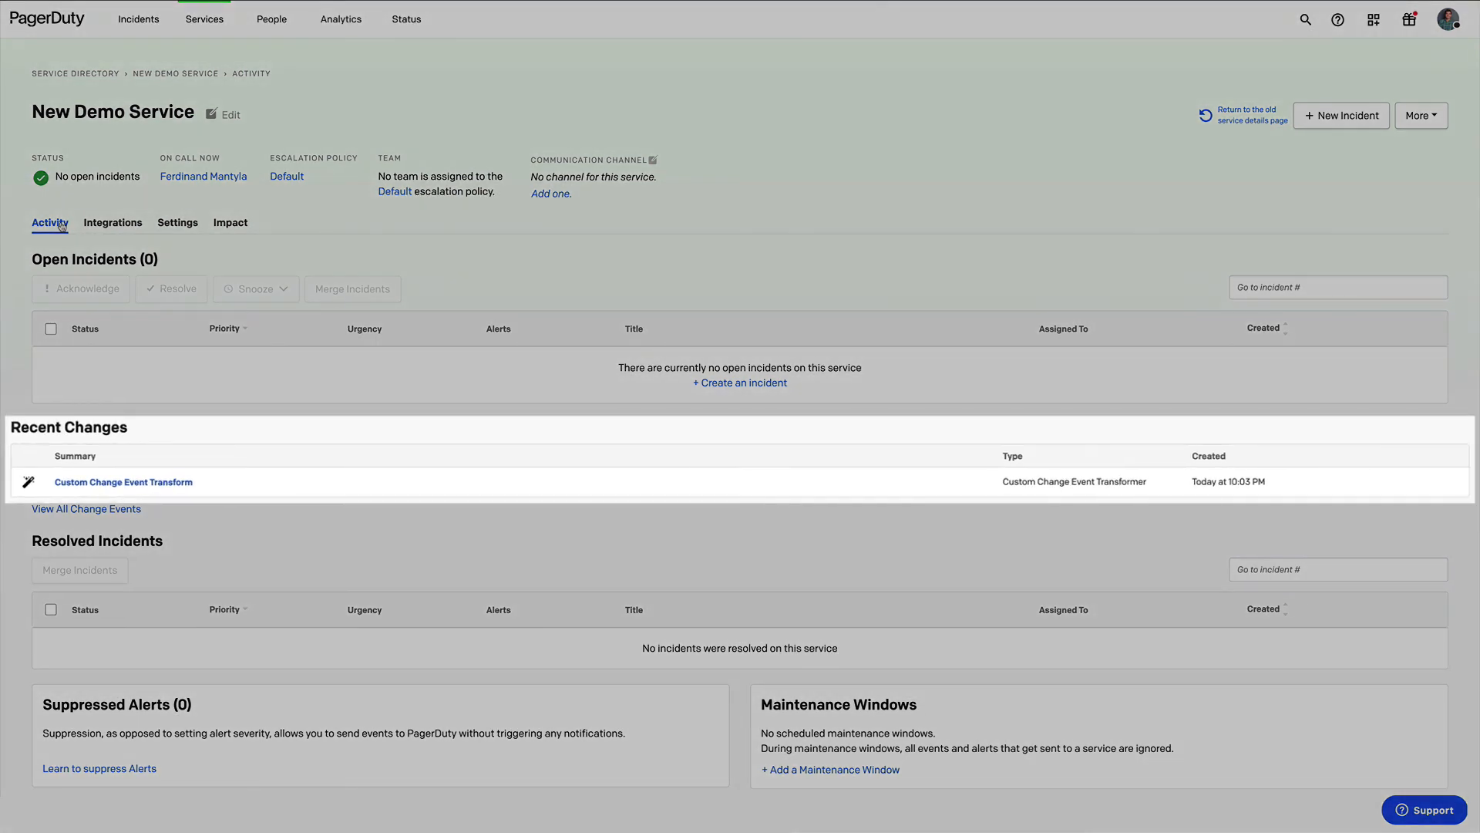
pyautogui.moveTo(148, 461)
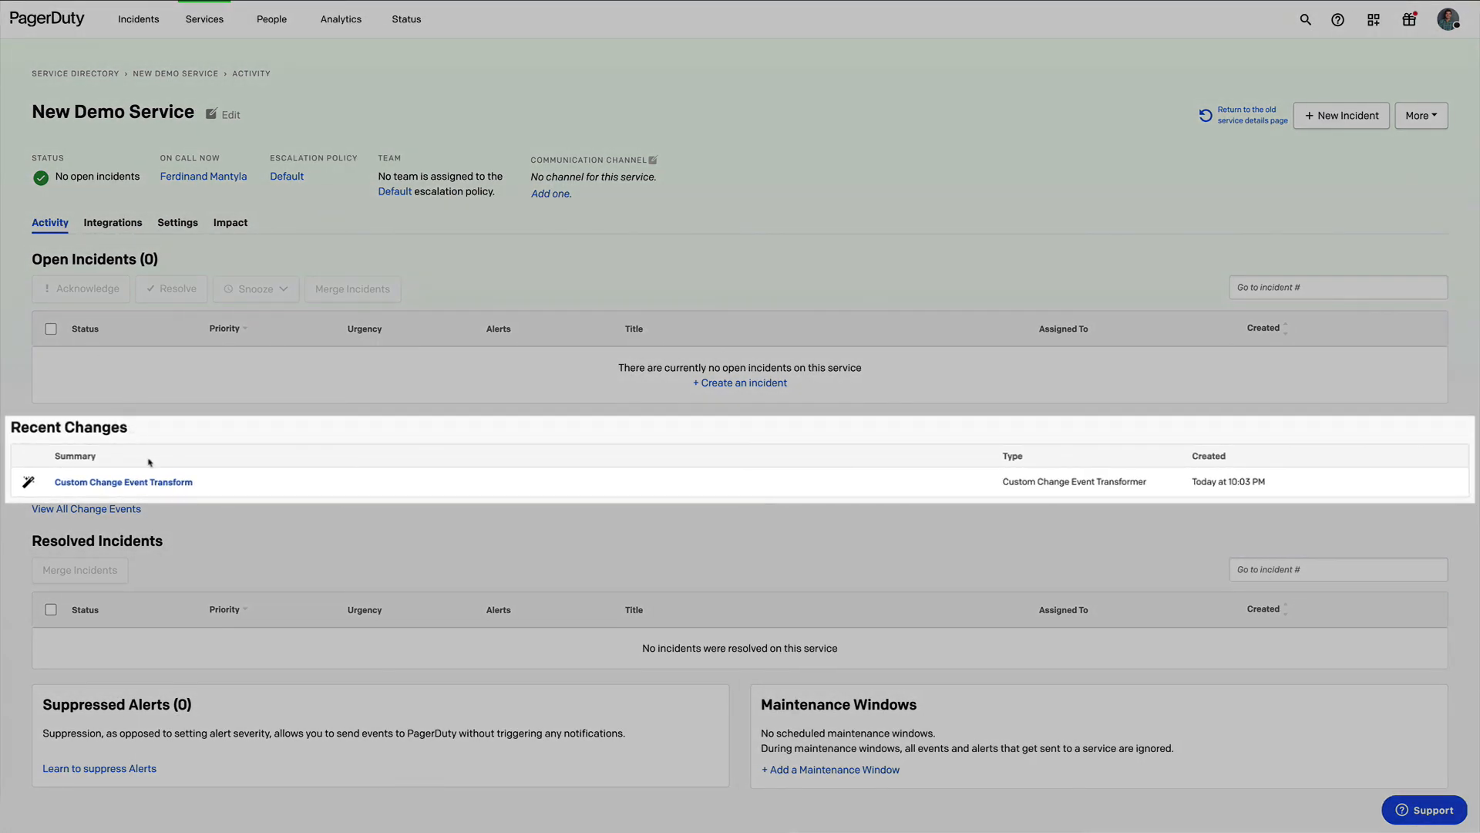
pyautogui.moveTo(792, 498)
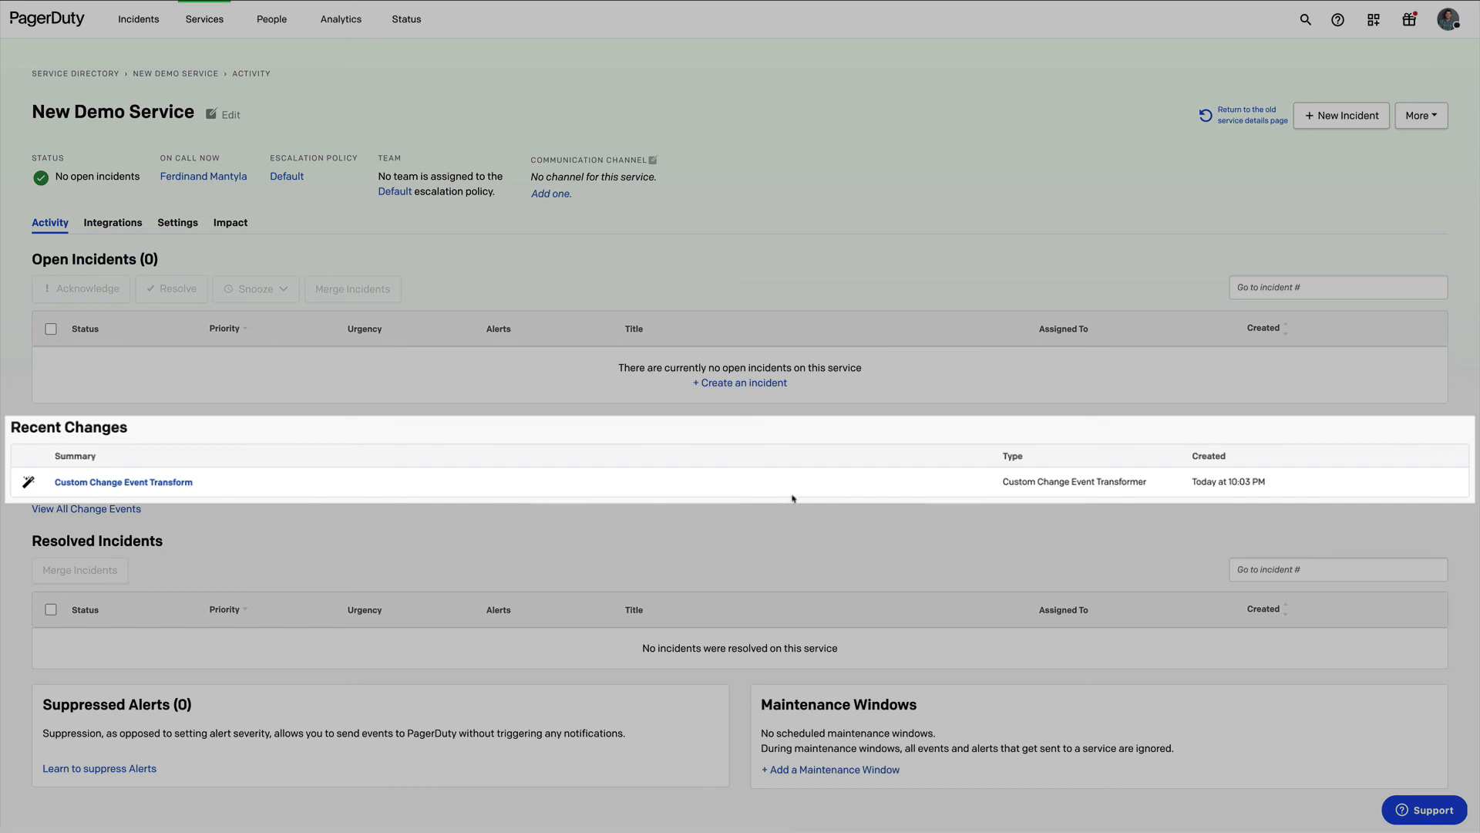
pyautogui.moveTo(1049, 492)
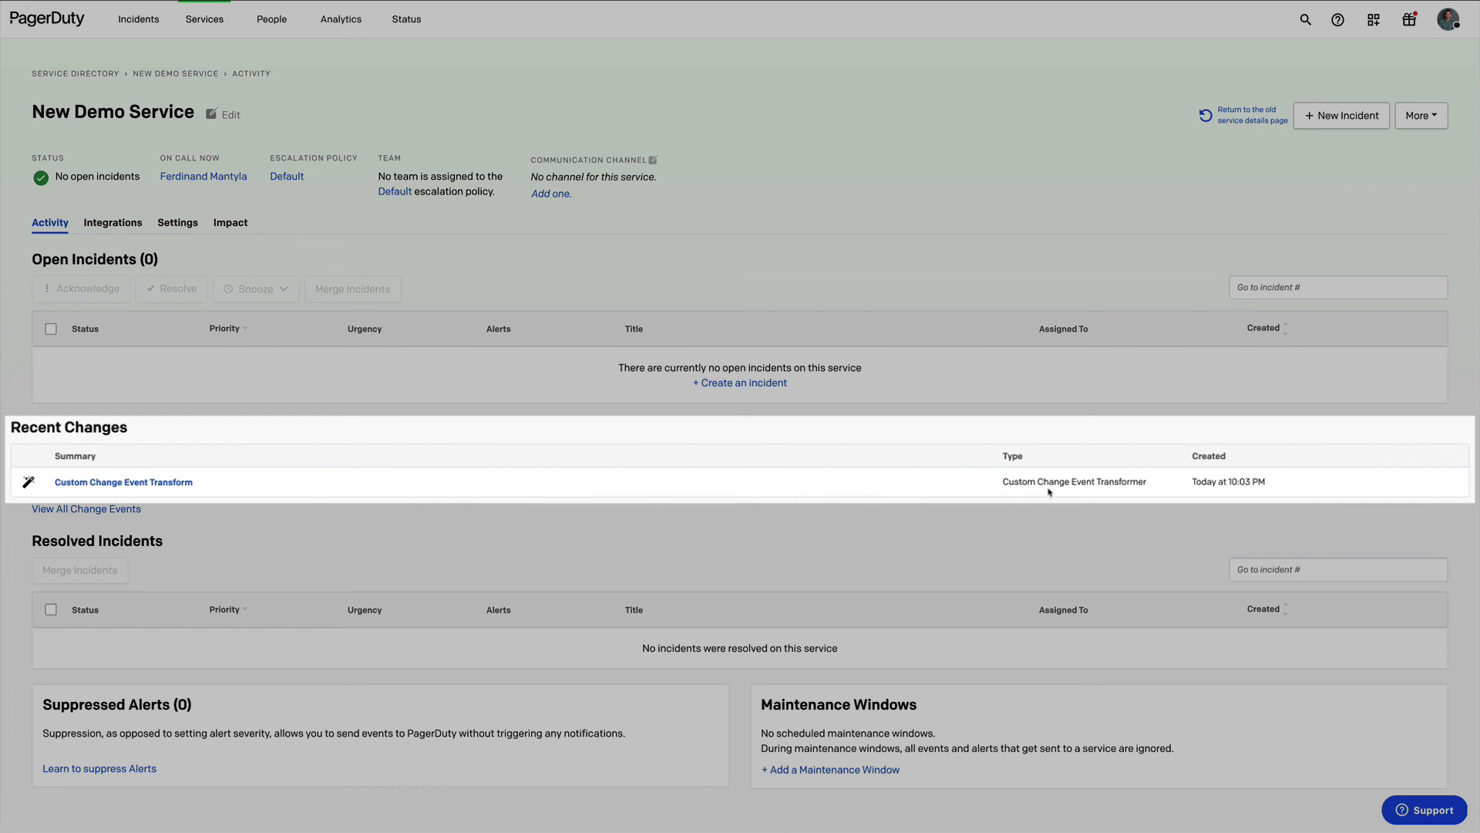